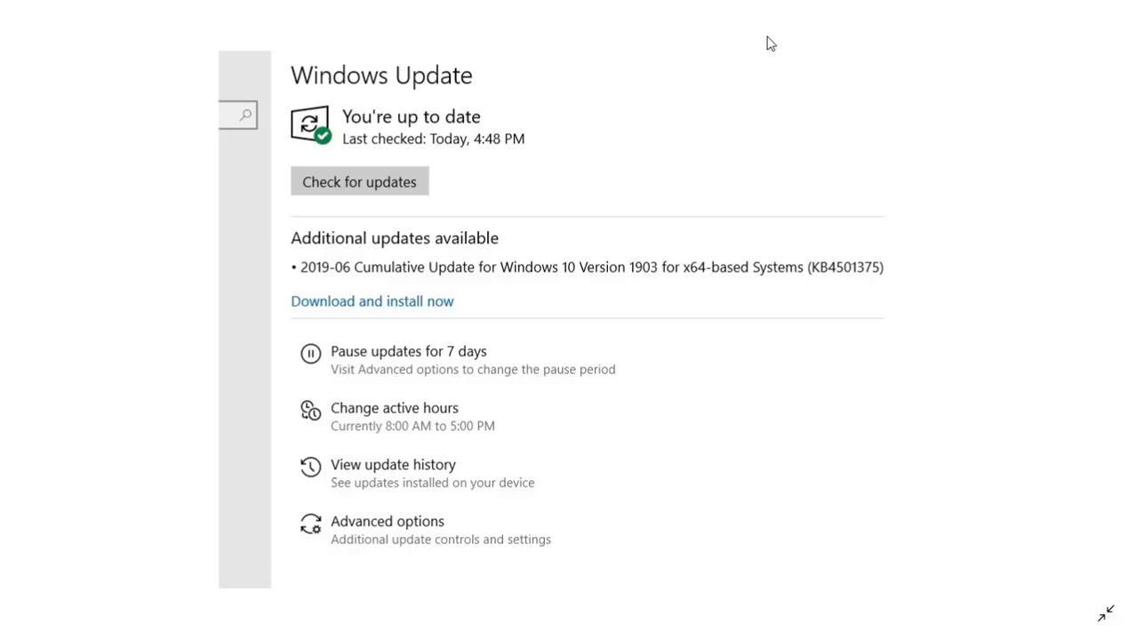
mouse_move(411, 287)
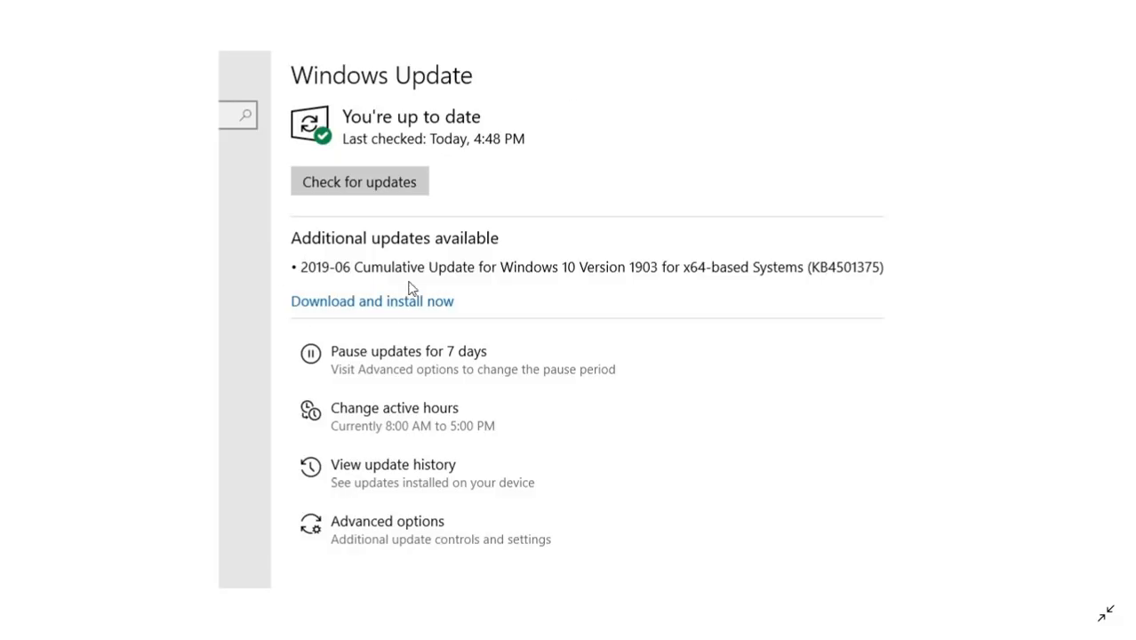
mouse_move(364, 310)
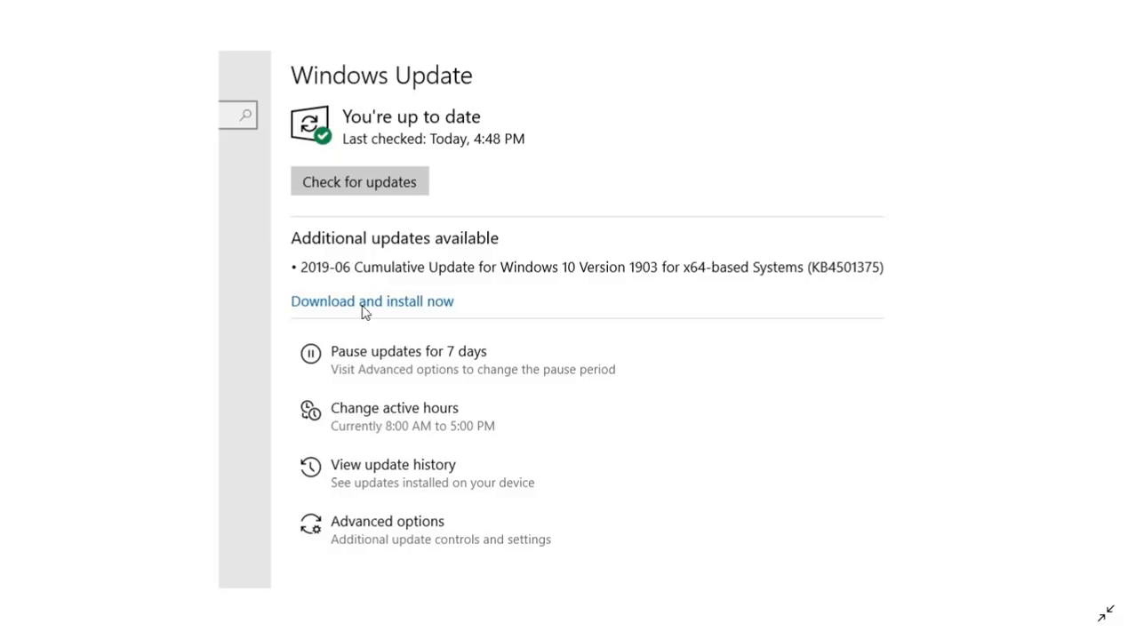
mouse_move(754, 369)
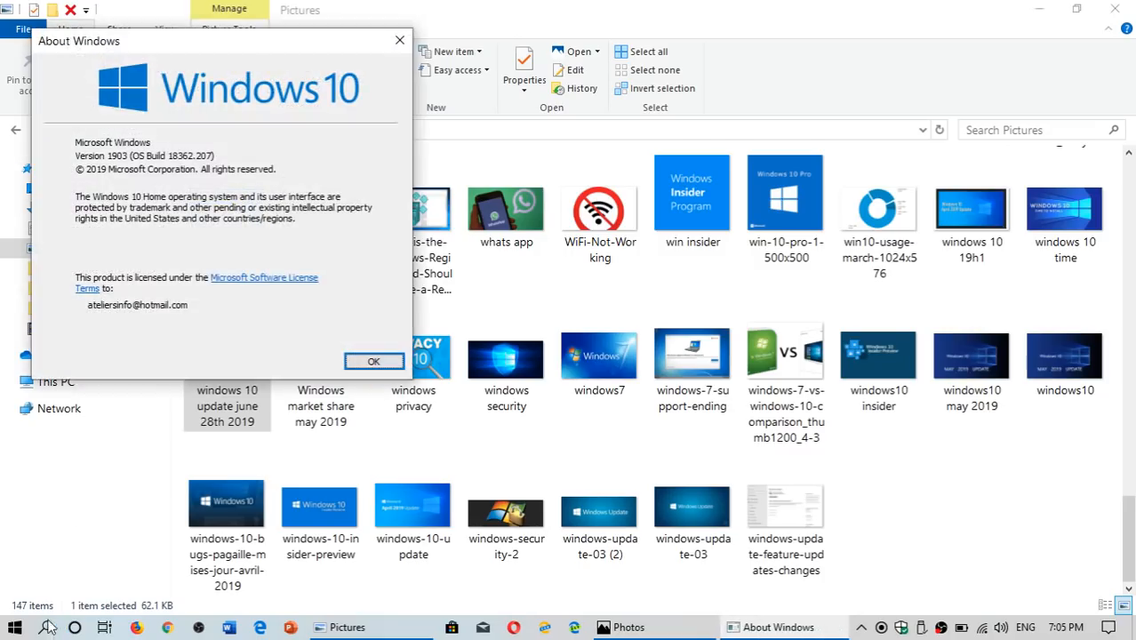
mouse_move(1009, 8)
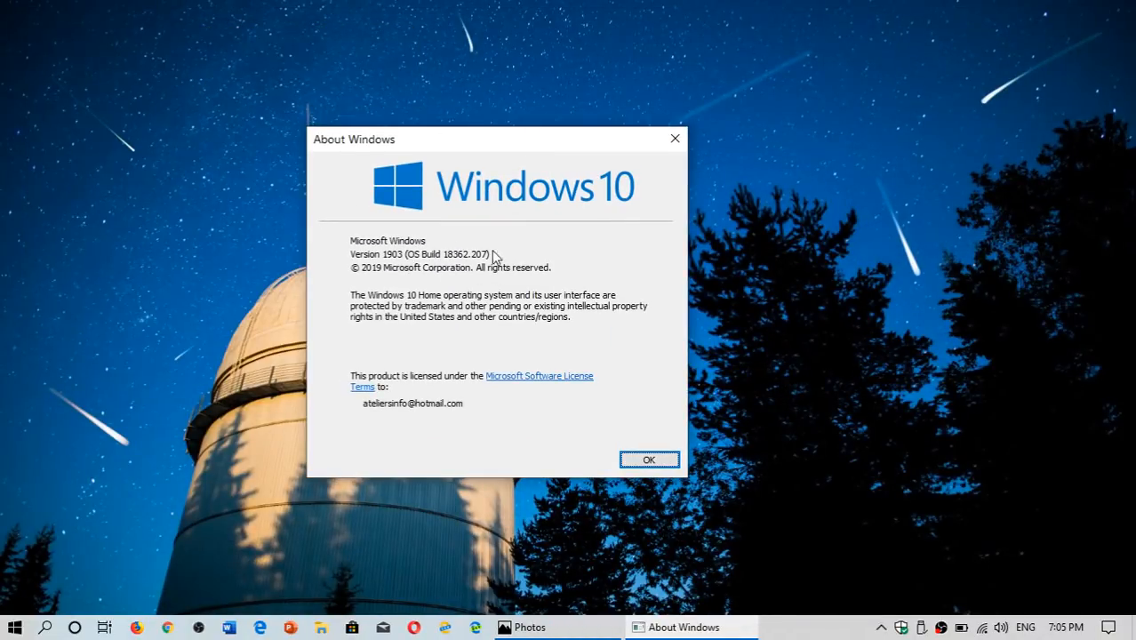
mouse_move(655, 396)
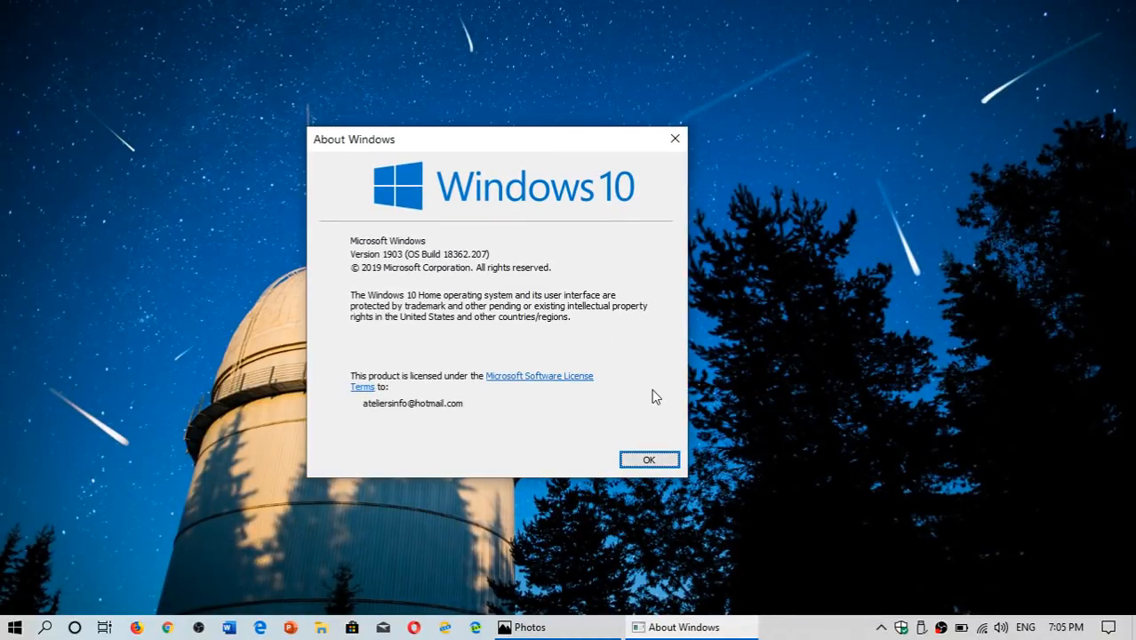